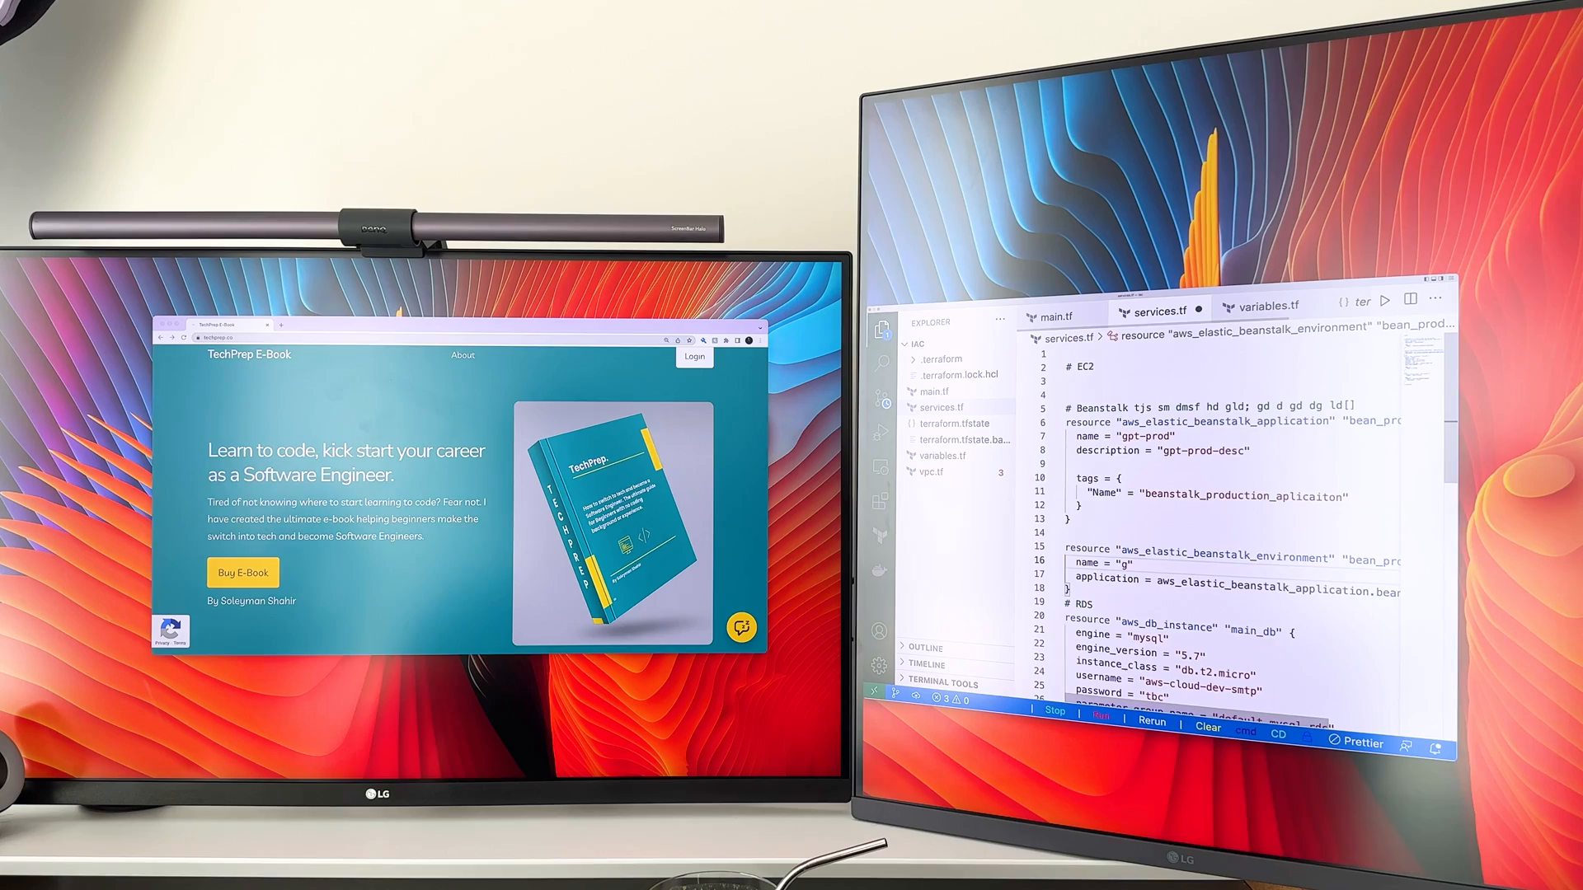
{"action": "scroll", "scroll_direction": "down", "scroll_amount": 3}
{"action": "type", "text": "rouptrip-env-dev"}
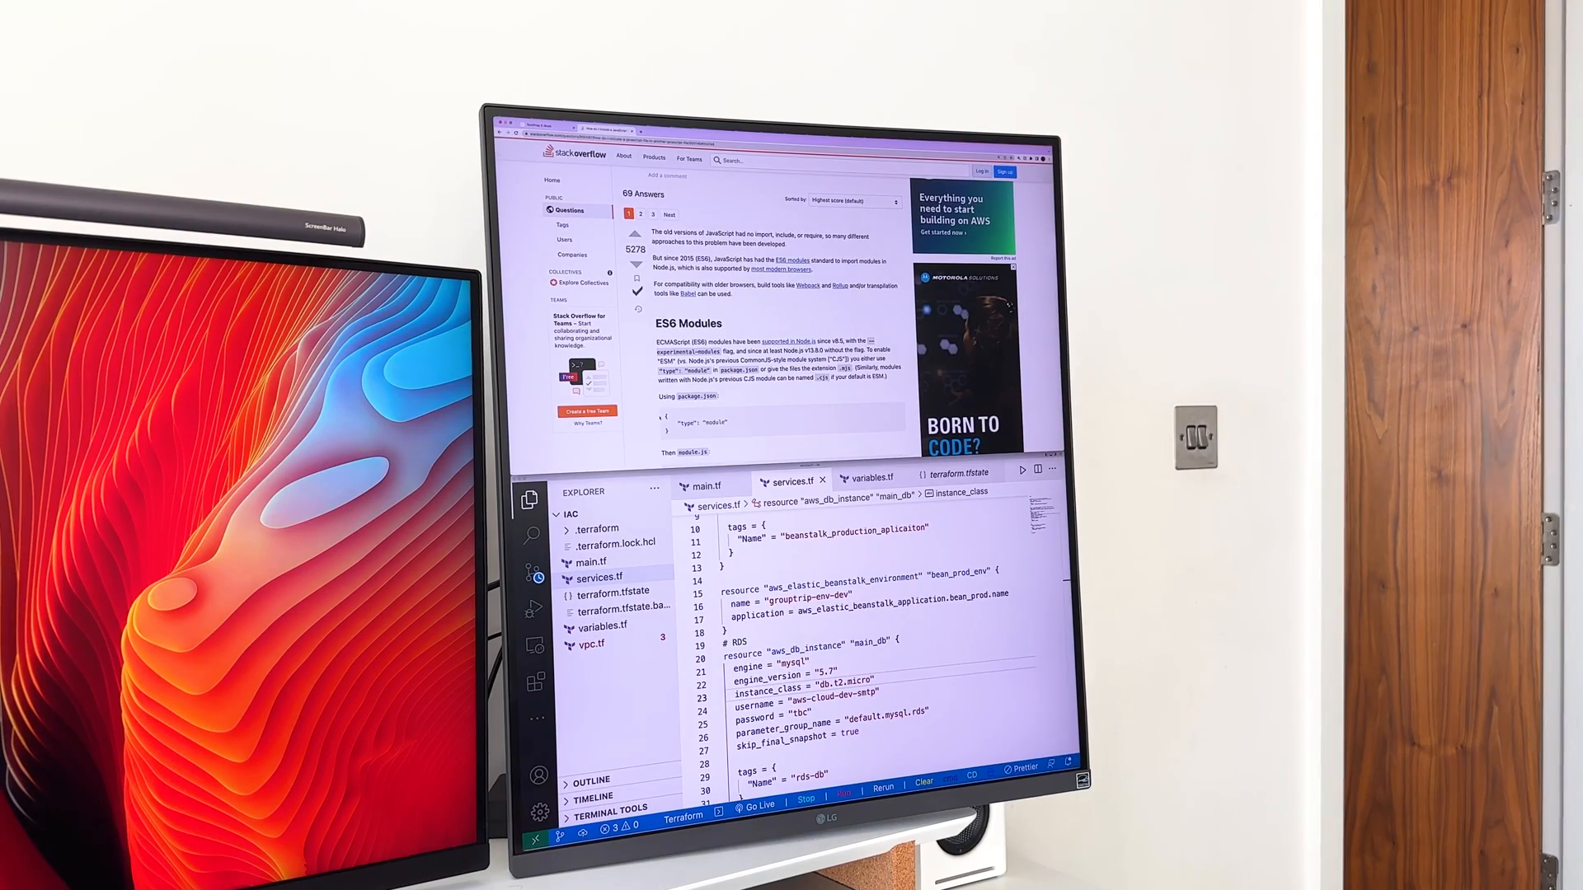
{"action": "scroll", "scroll_direction": "down", "scroll_amount": 3}
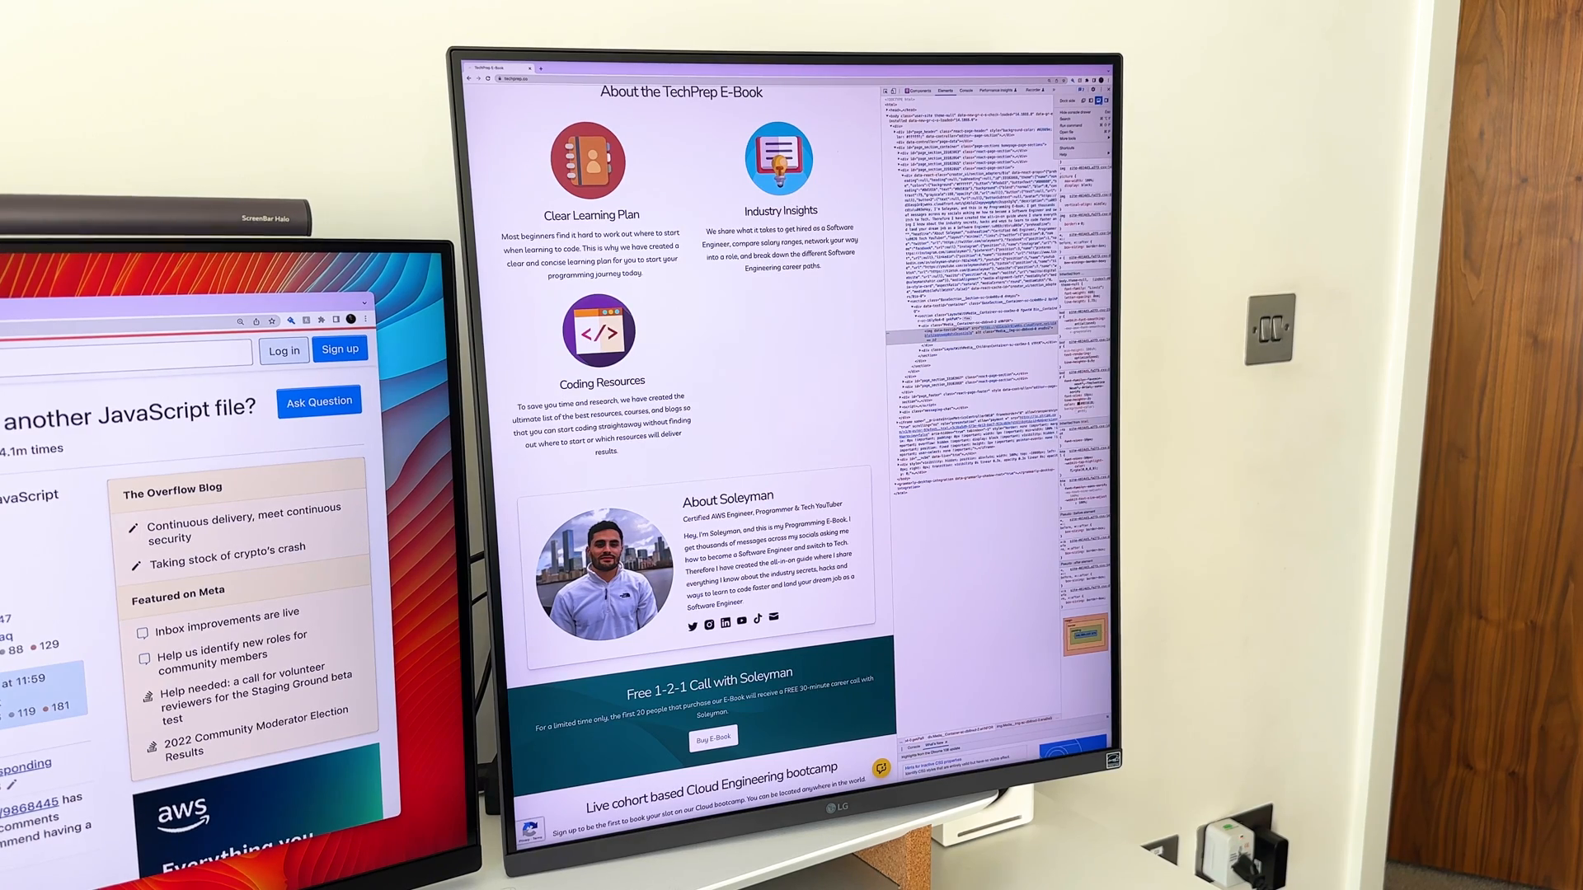
{"action": "scroll", "scroll_direction": "down", "scroll_amount": 3}
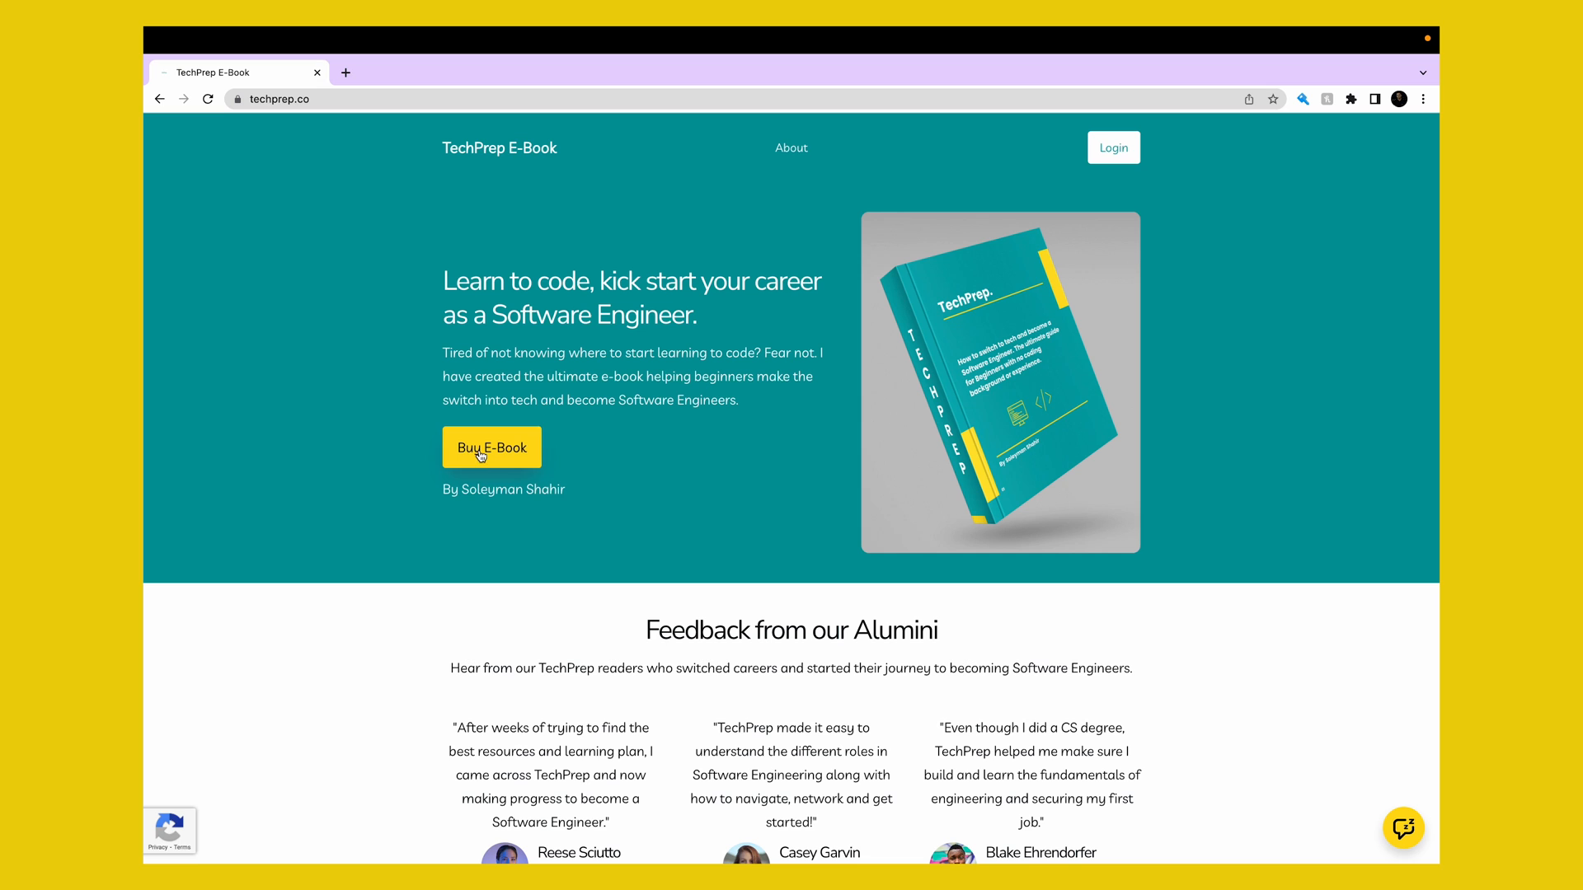
{"action": "mouse_move", "coordinate": [482, 453]}
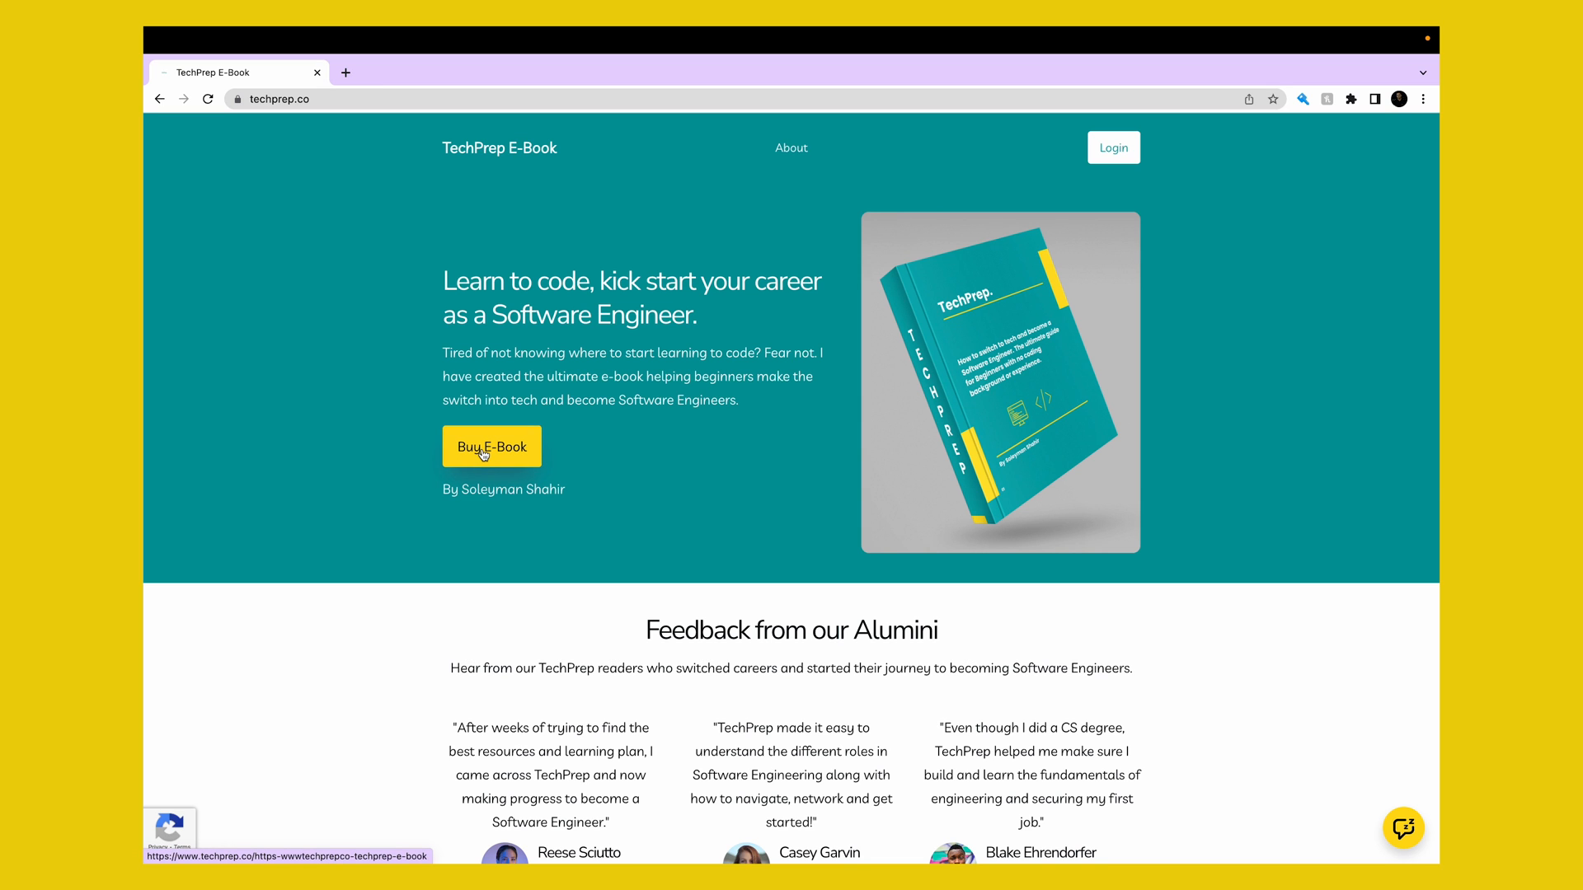
{"action": "mouse_move", "coordinate": [406, 646]}
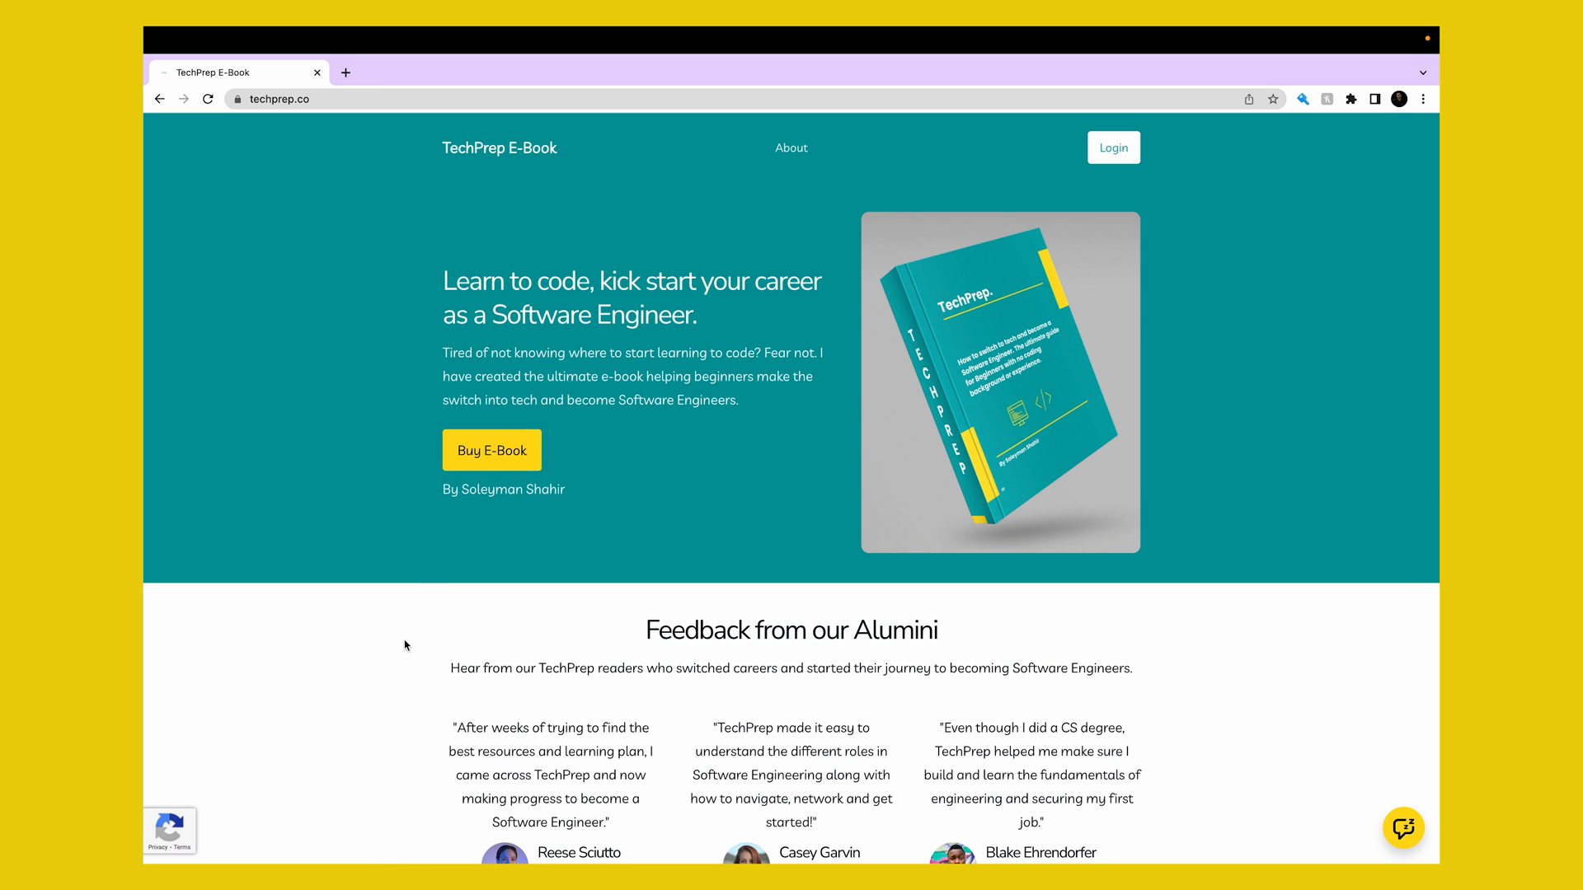
{"action": "scroll", "scroll_direction": "down", "scroll_amount": 3}
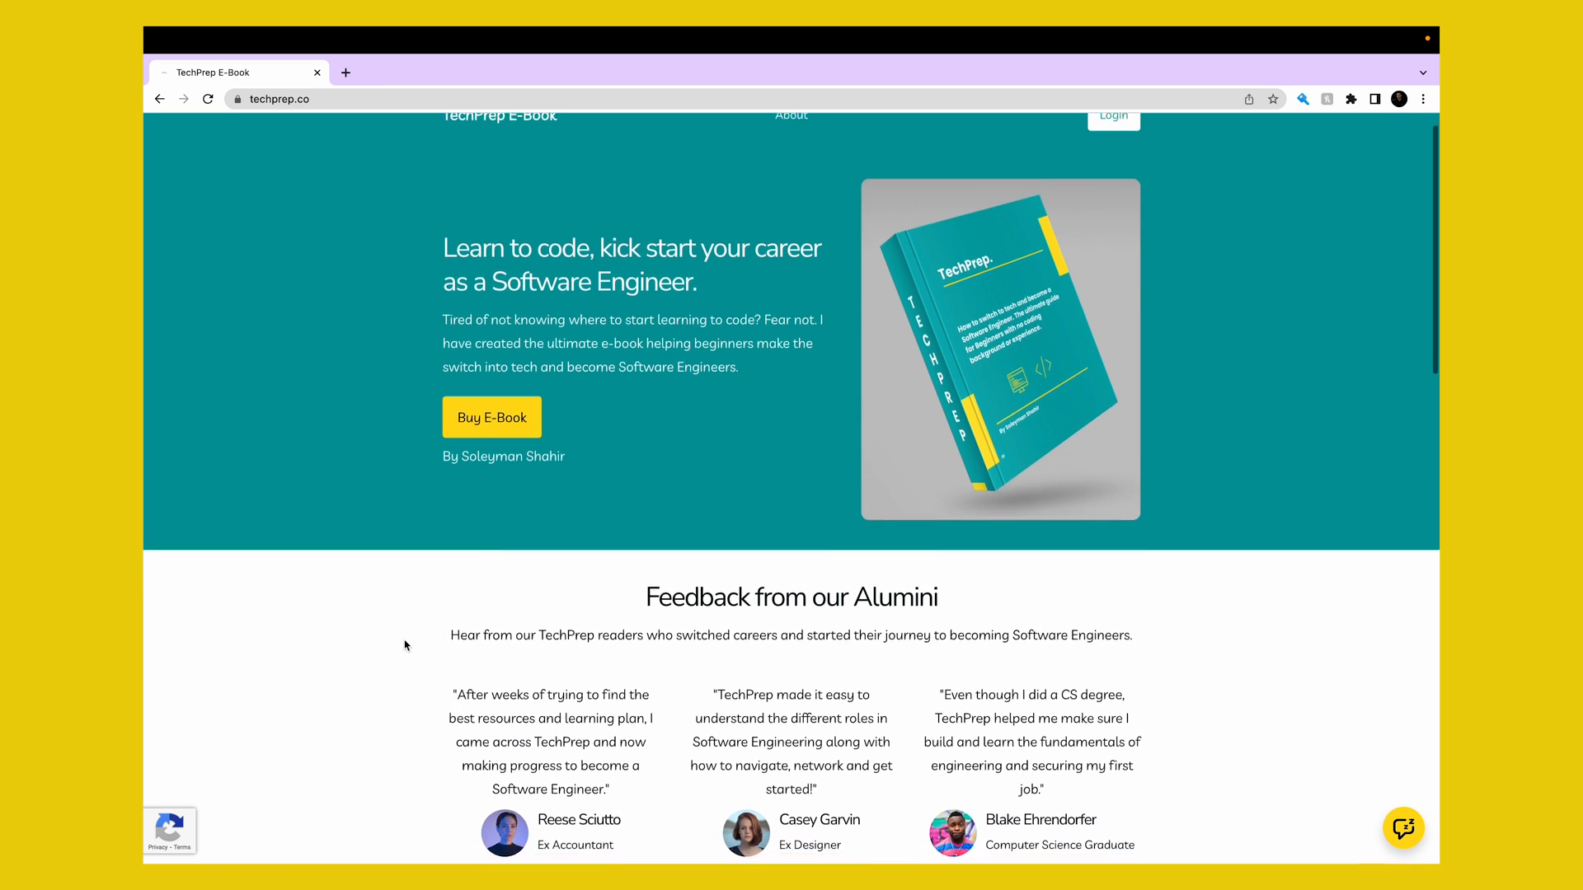
{"action": "scroll", "scroll_direction": "down", "scroll_amount": 3}
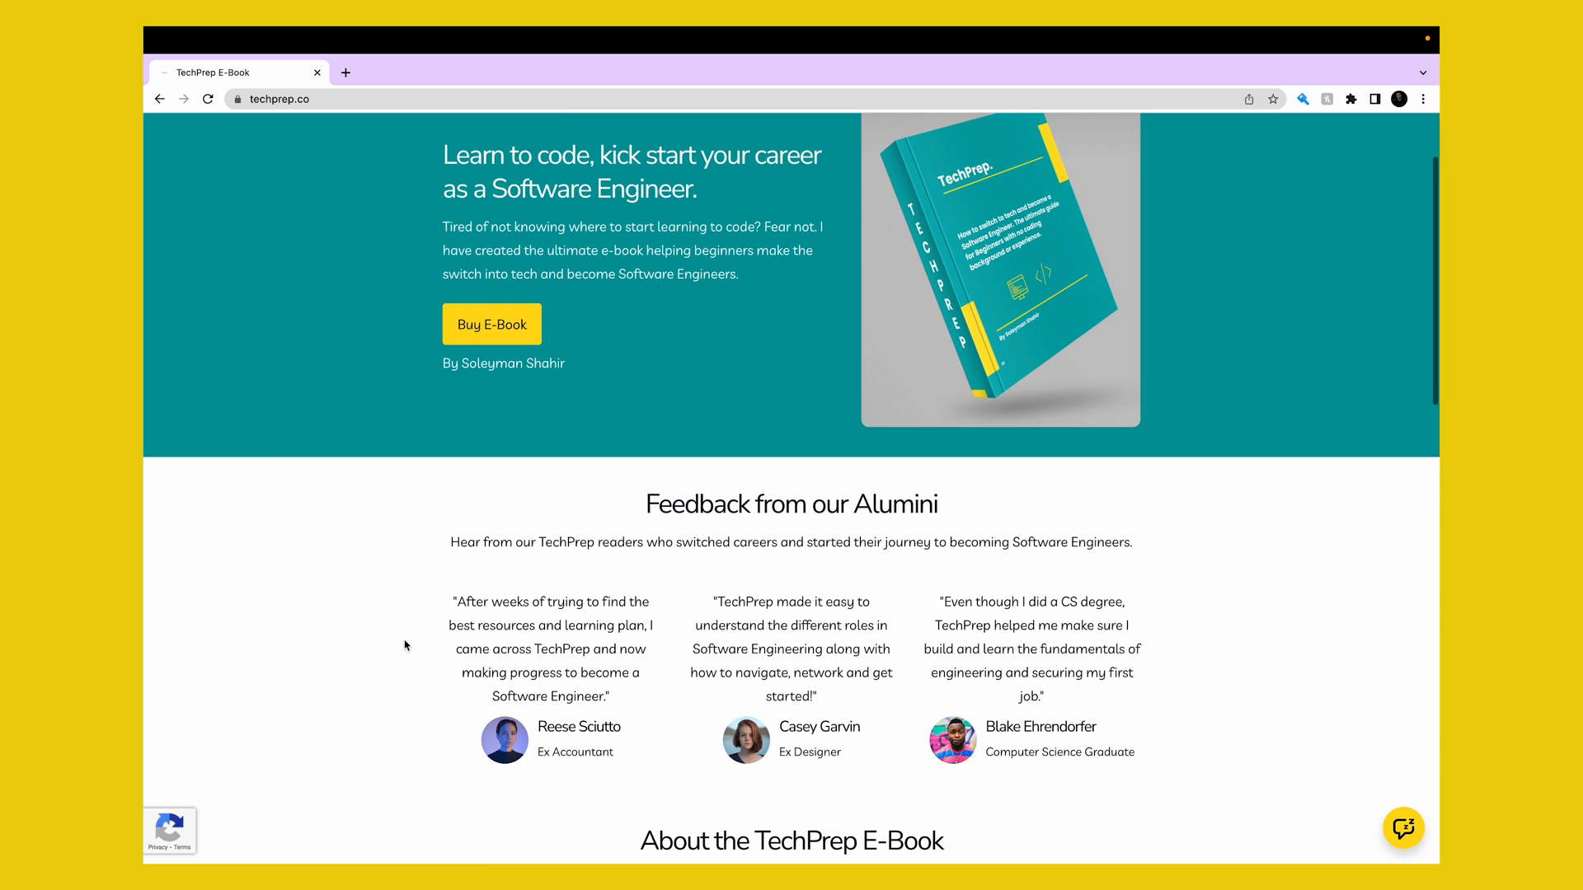
{"action": "scroll", "scroll_direction": "down", "scroll_amount": 3}
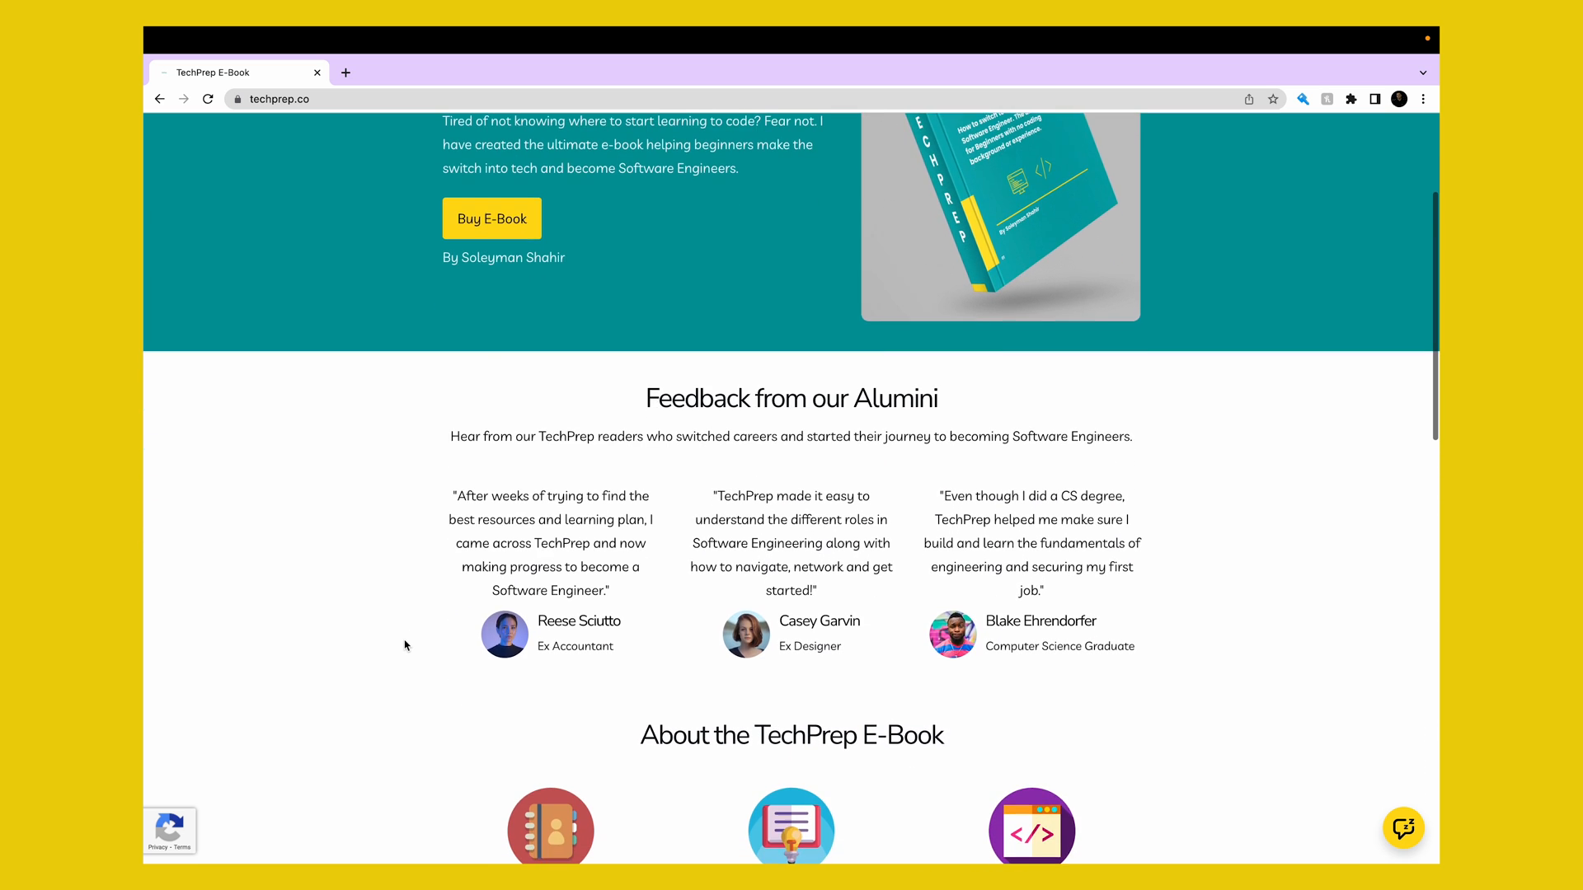
{"action": "scroll", "scroll_direction": "down", "scroll_amount": 3}
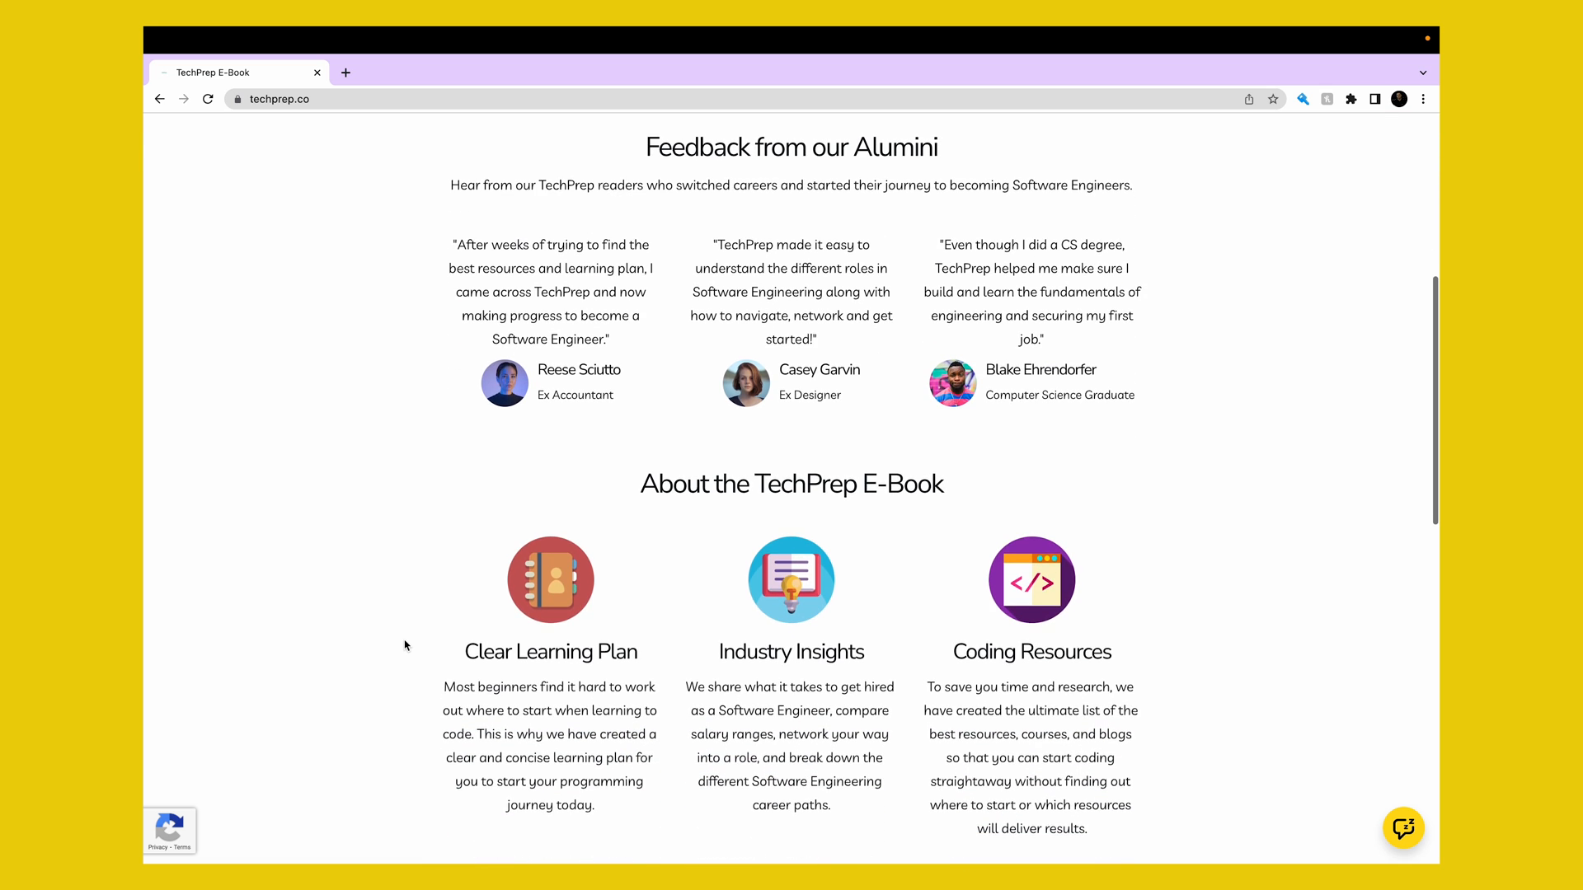
{"action": "scroll", "scroll_direction": "down", "scroll_amount": 3}
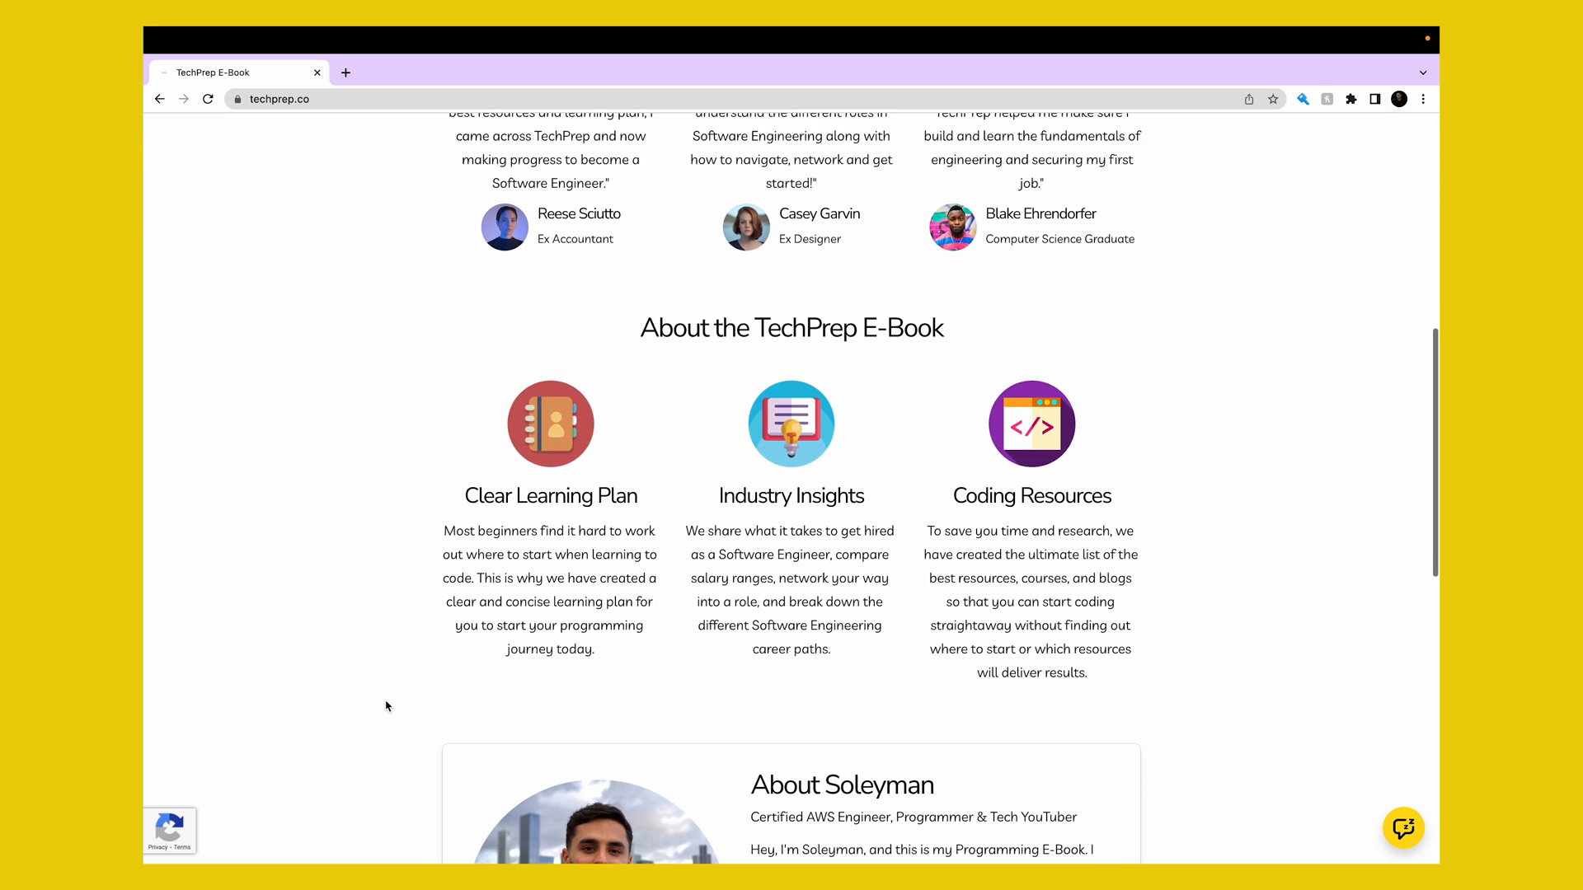
{"action": "scroll", "scroll_direction": "down", "scroll_amount": 3}
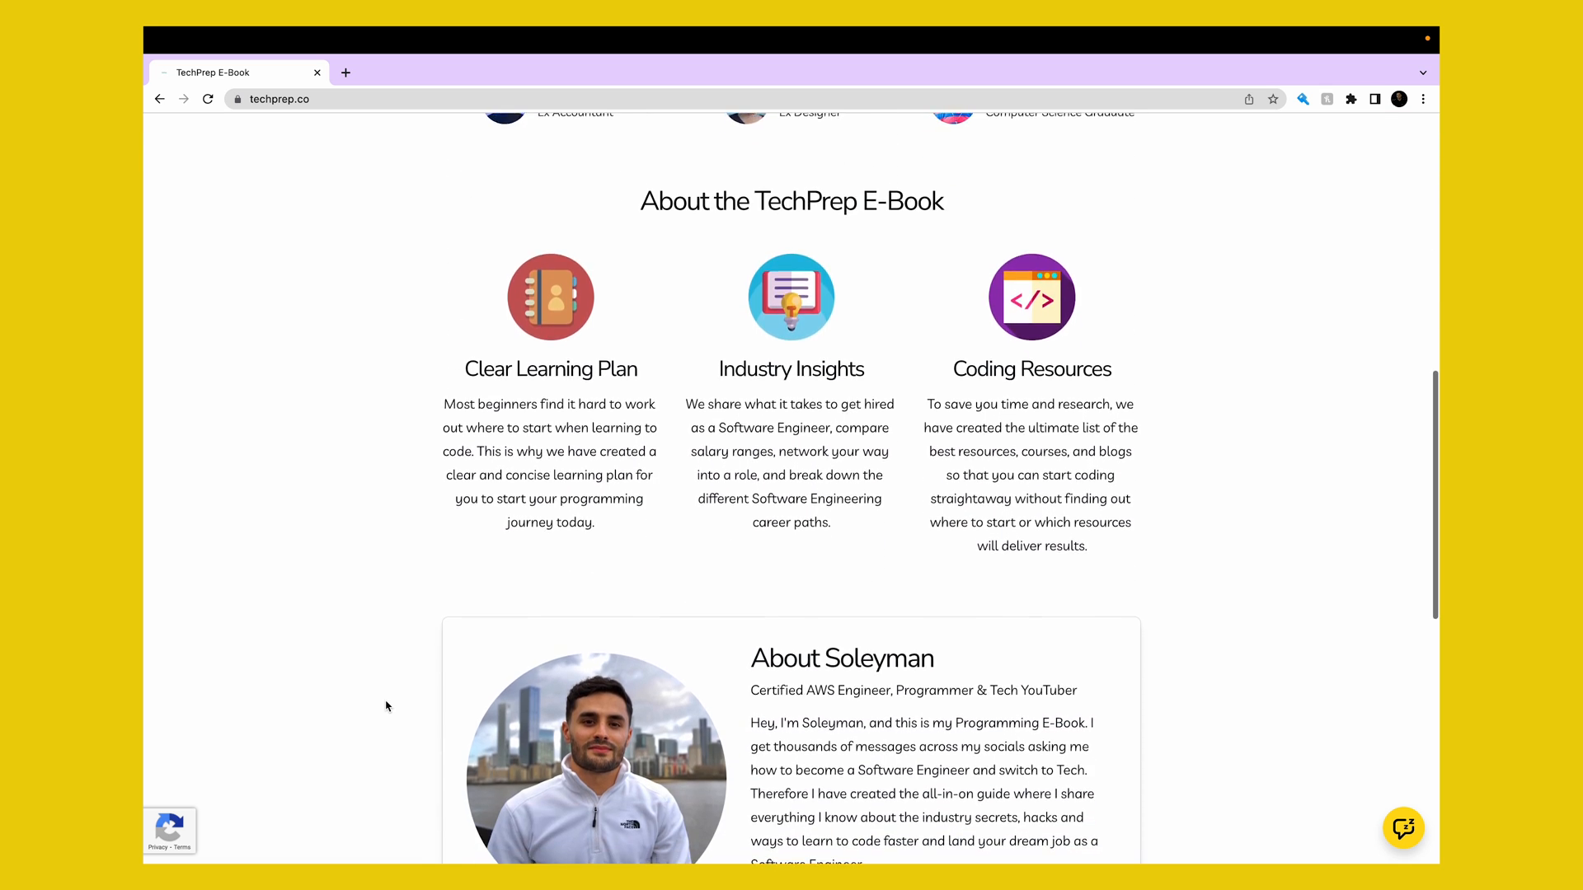
{"action": "scroll", "scroll_direction": "down", "scroll_amount": 3}
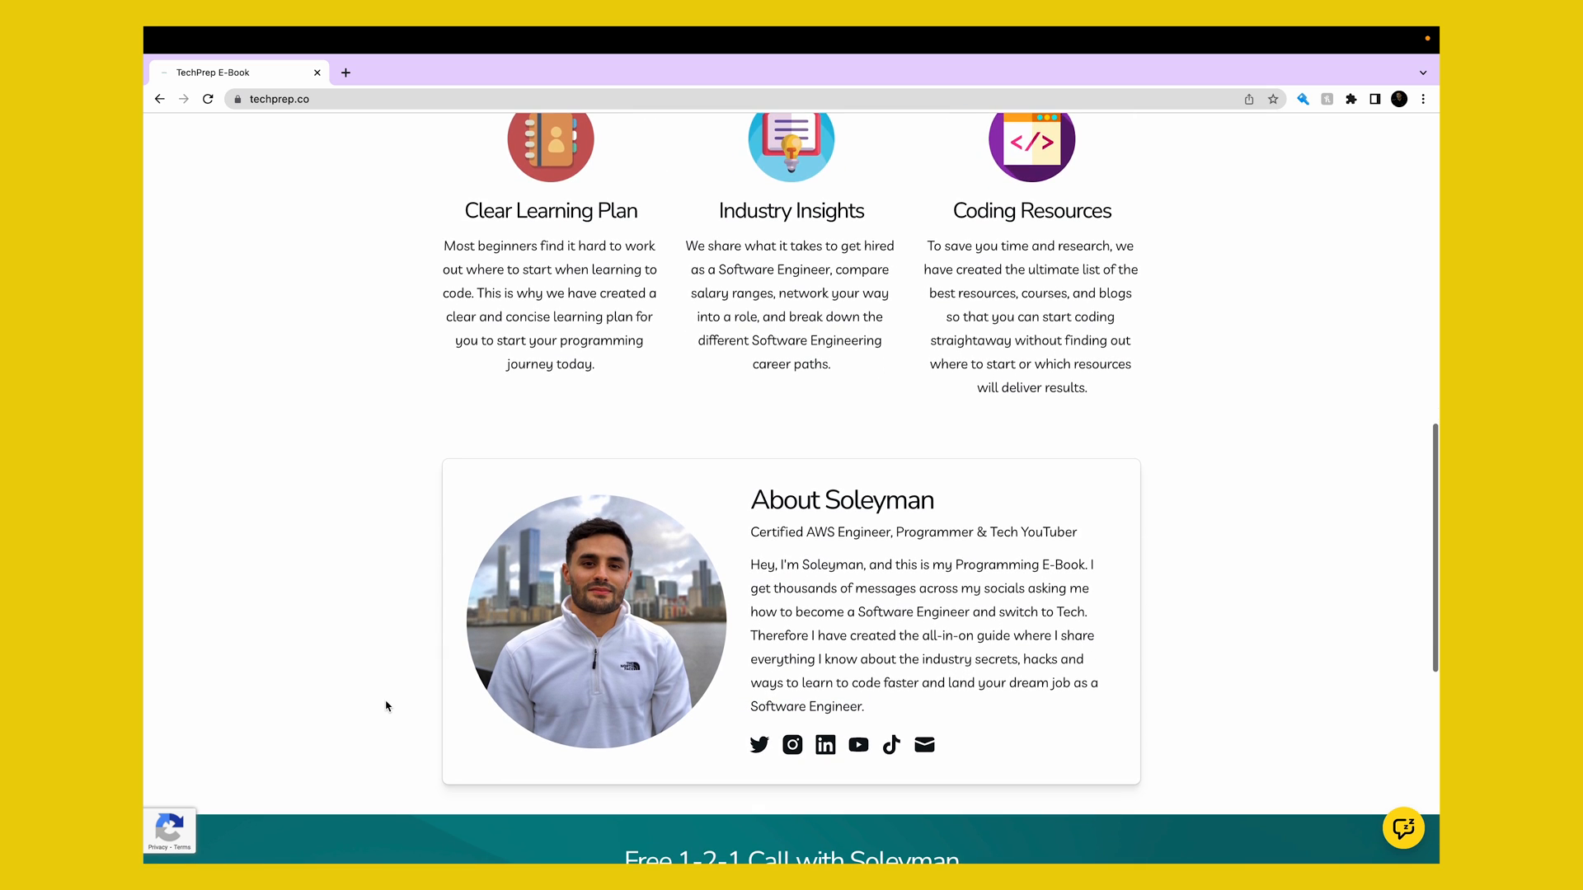
{"action": "scroll", "scroll_direction": "down", "scroll_amount": 3}
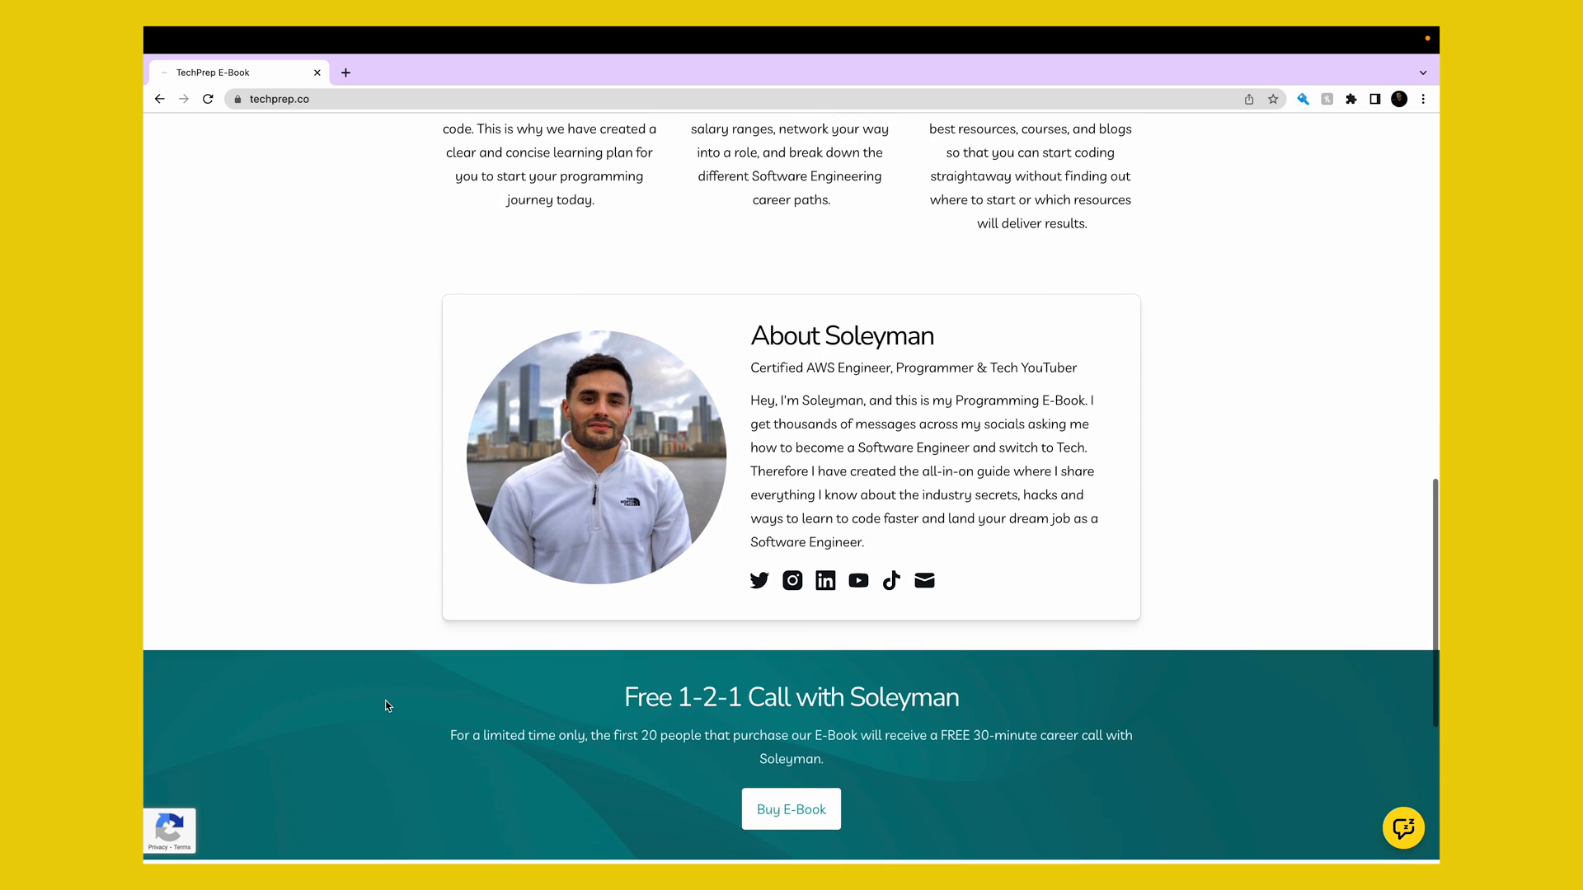
{"action": "scroll", "scroll_direction": "down", "scroll_amount": 3}
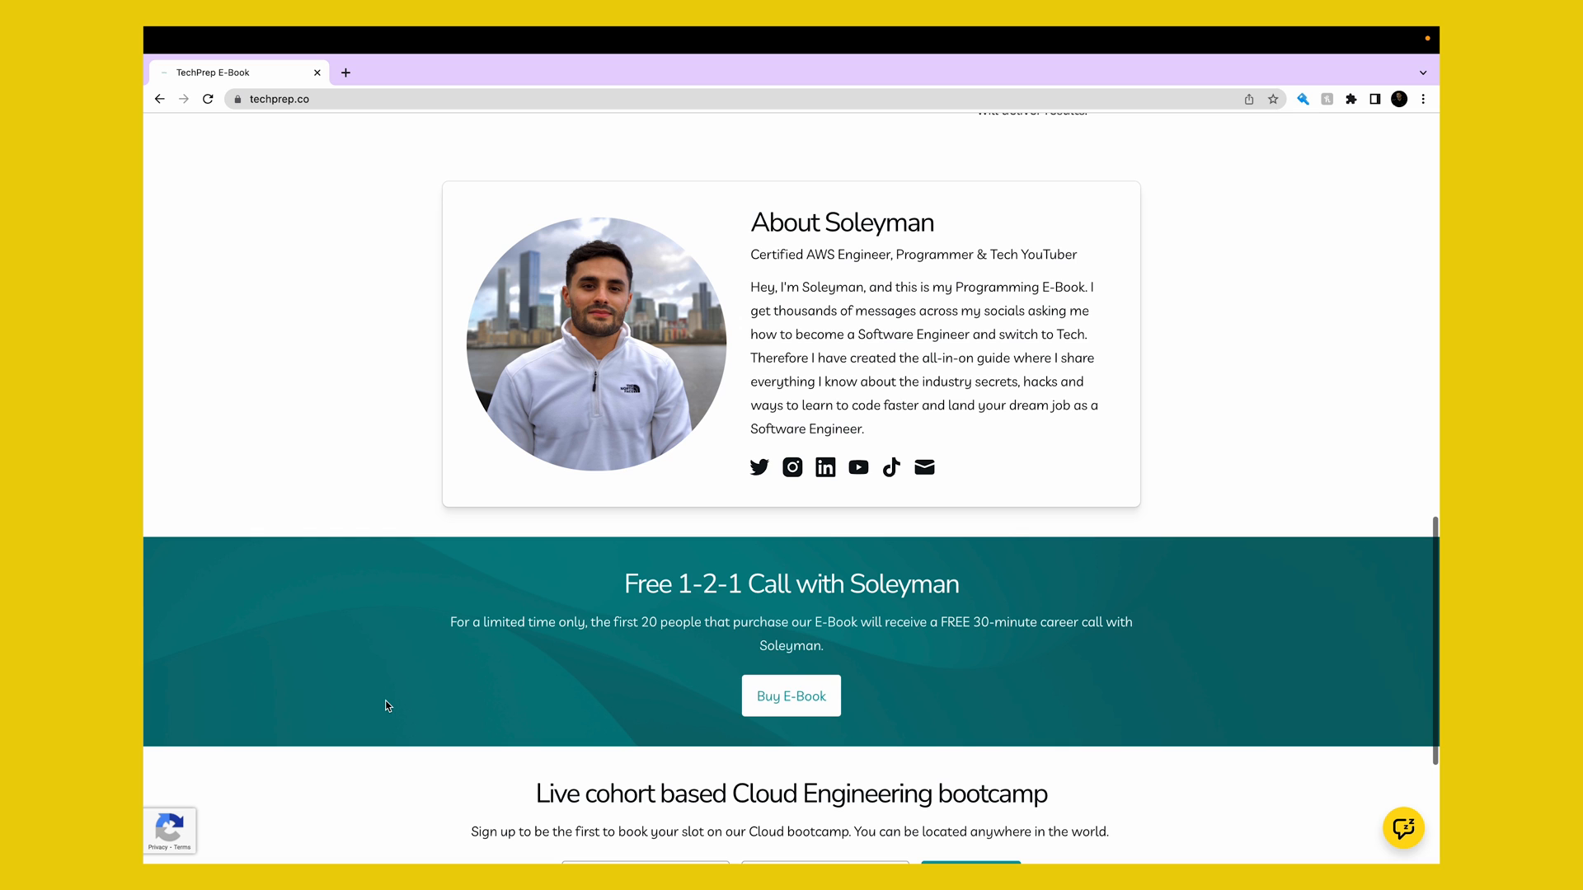
{"action": "scroll", "scroll_direction": "down", "scroll_amount": 3}
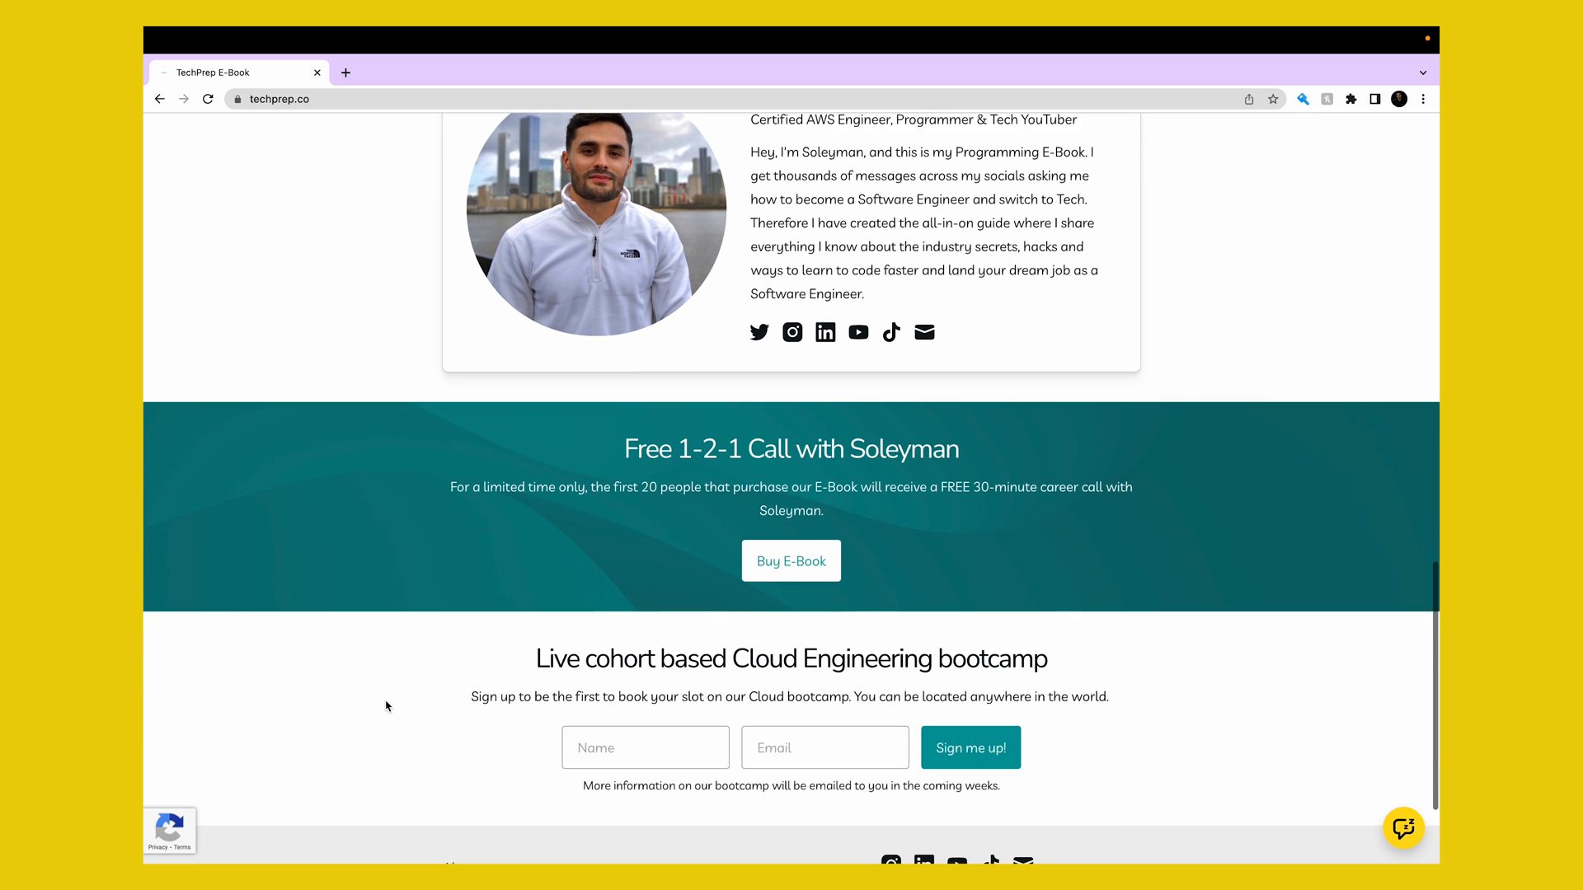
{"action": "scroll", "scroll_direction": "down", "scroll_amount": 3}
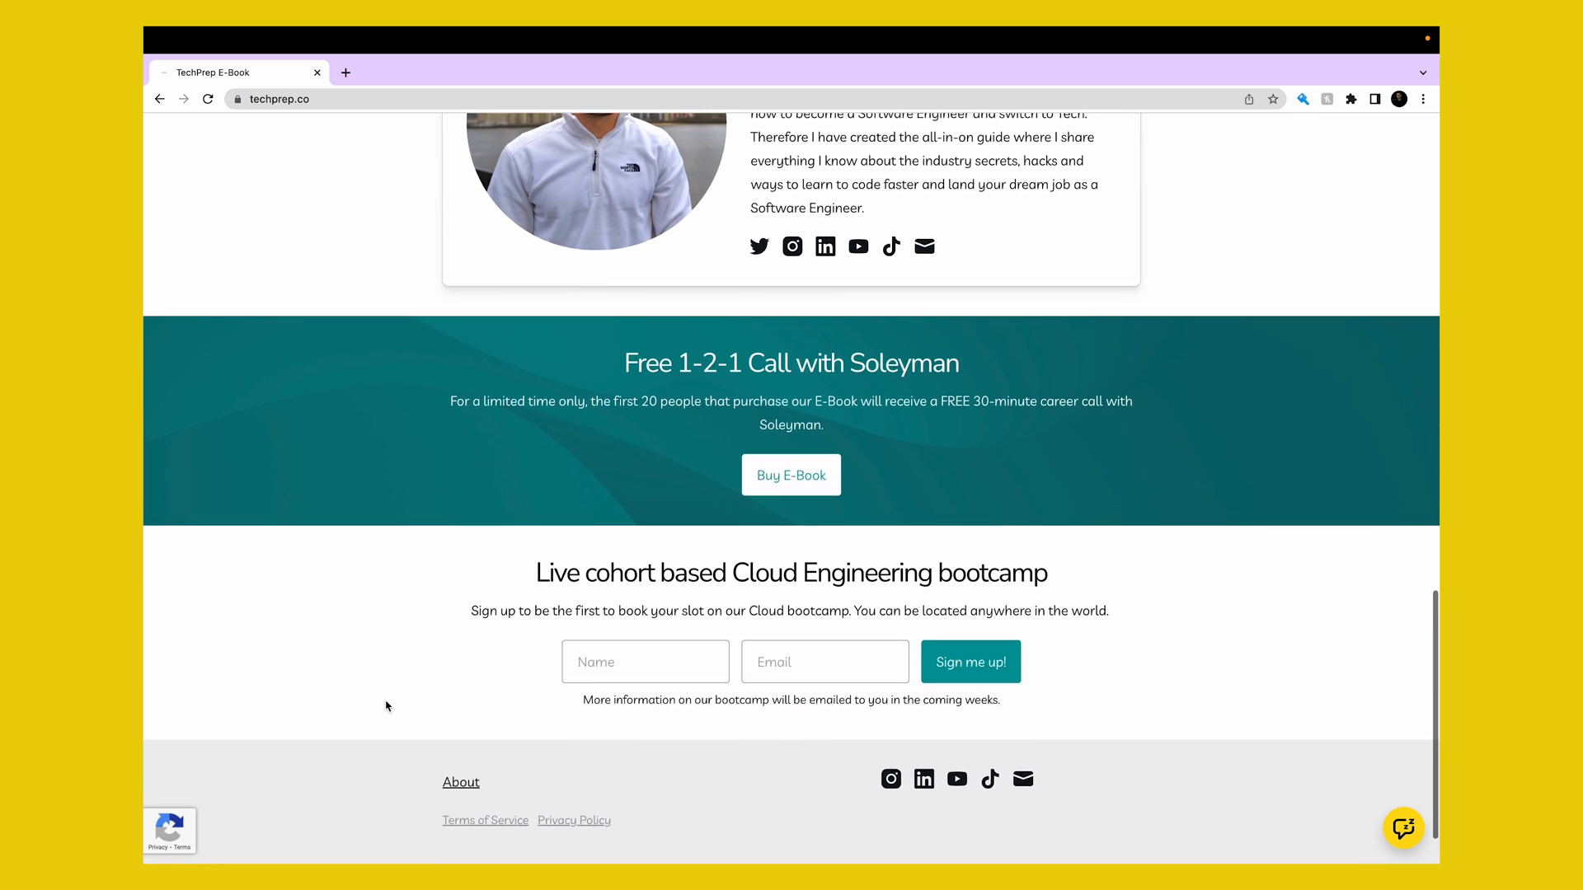
{"action": "scroll", "scroll_direction": "up", "scroll_amount": 3}
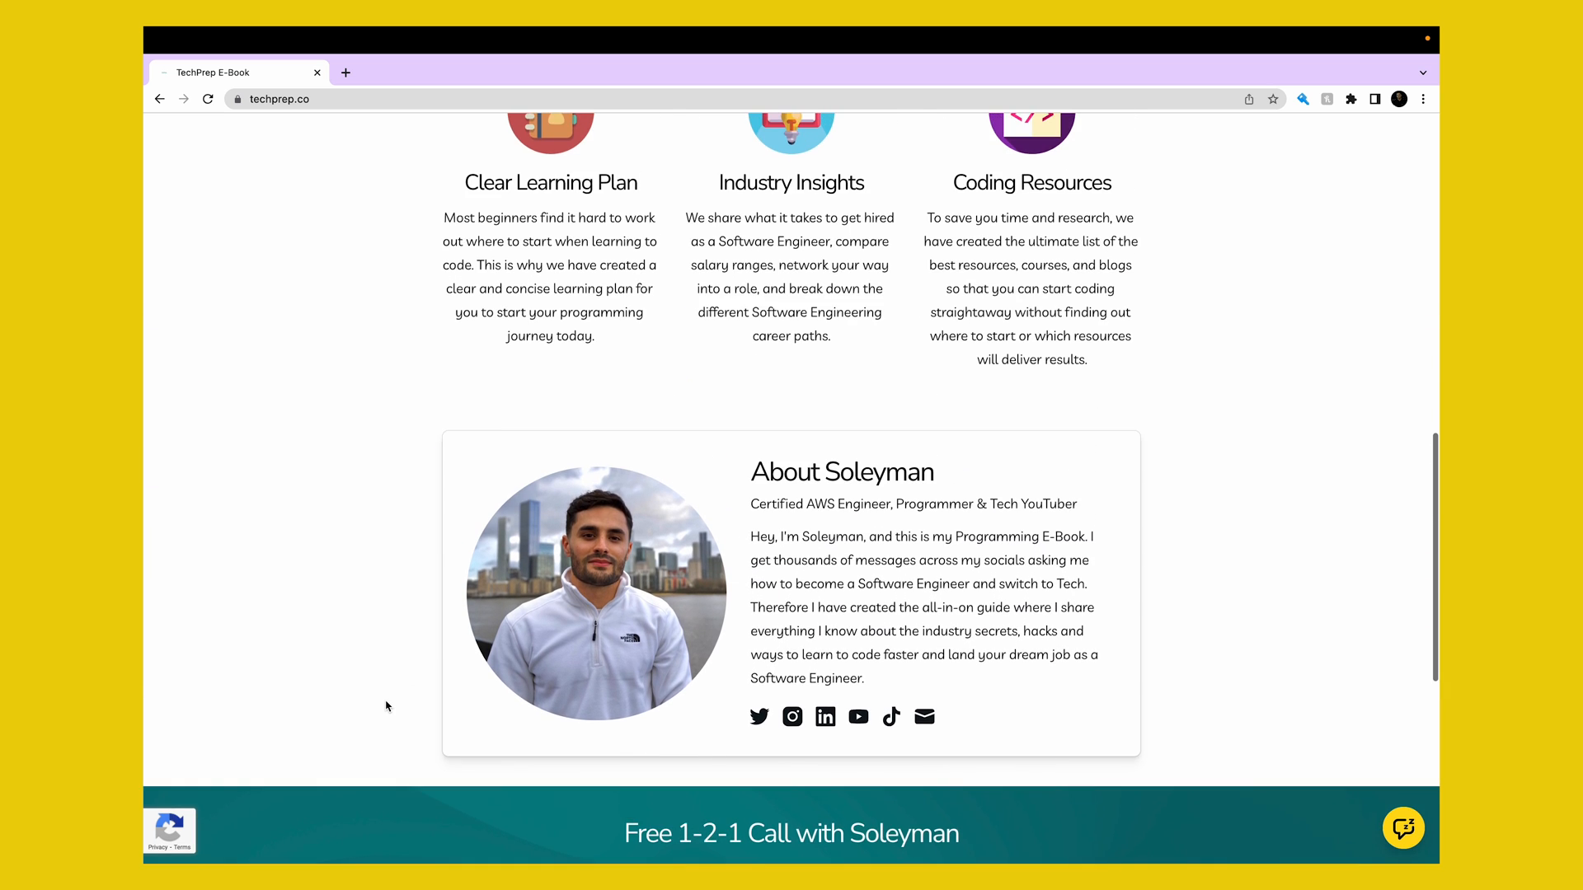
{"action": "scroll", "scroll_direction": "up", "scroll_amount": 3}
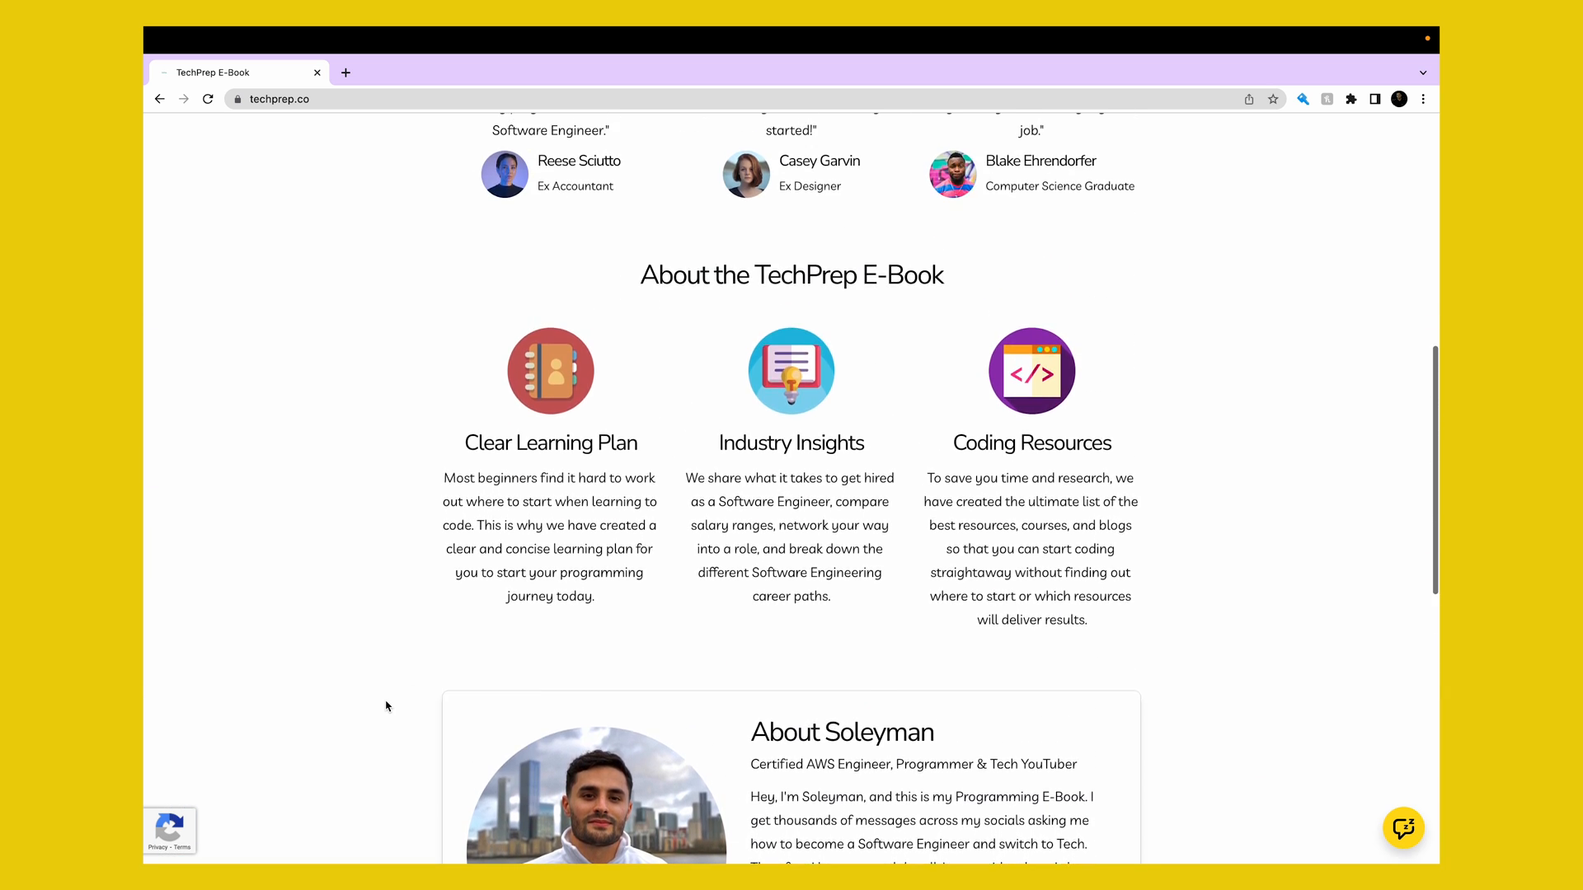
{"action": "scroll", "scroll_direction": "up", "scroll_amount": 3}
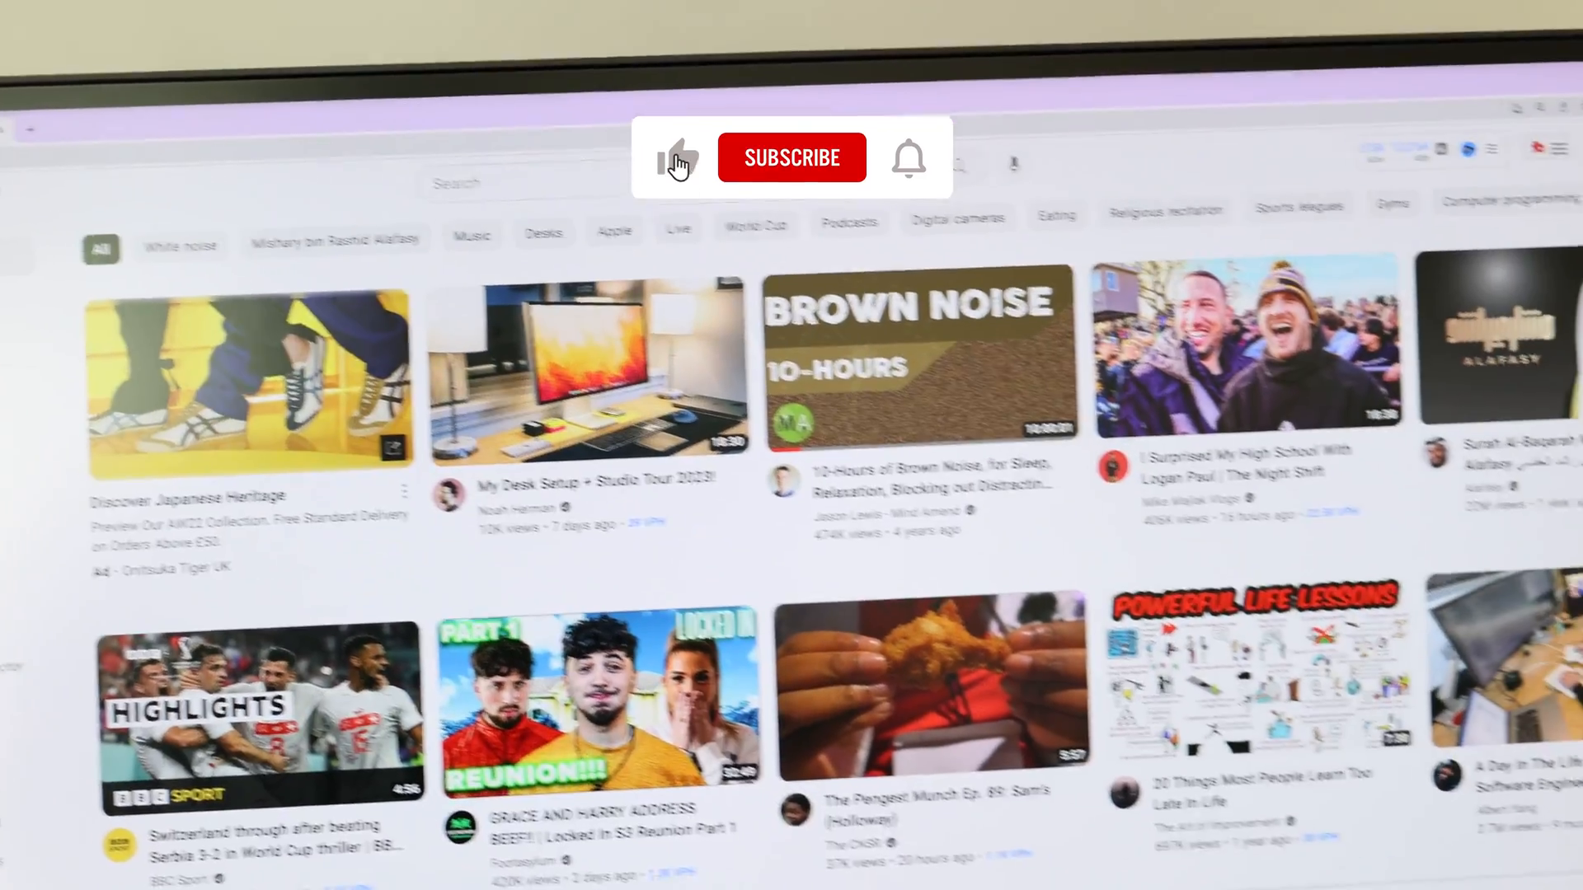
{"action": "scroll", "scroll_direction": "down", "scroll_amount": 3}
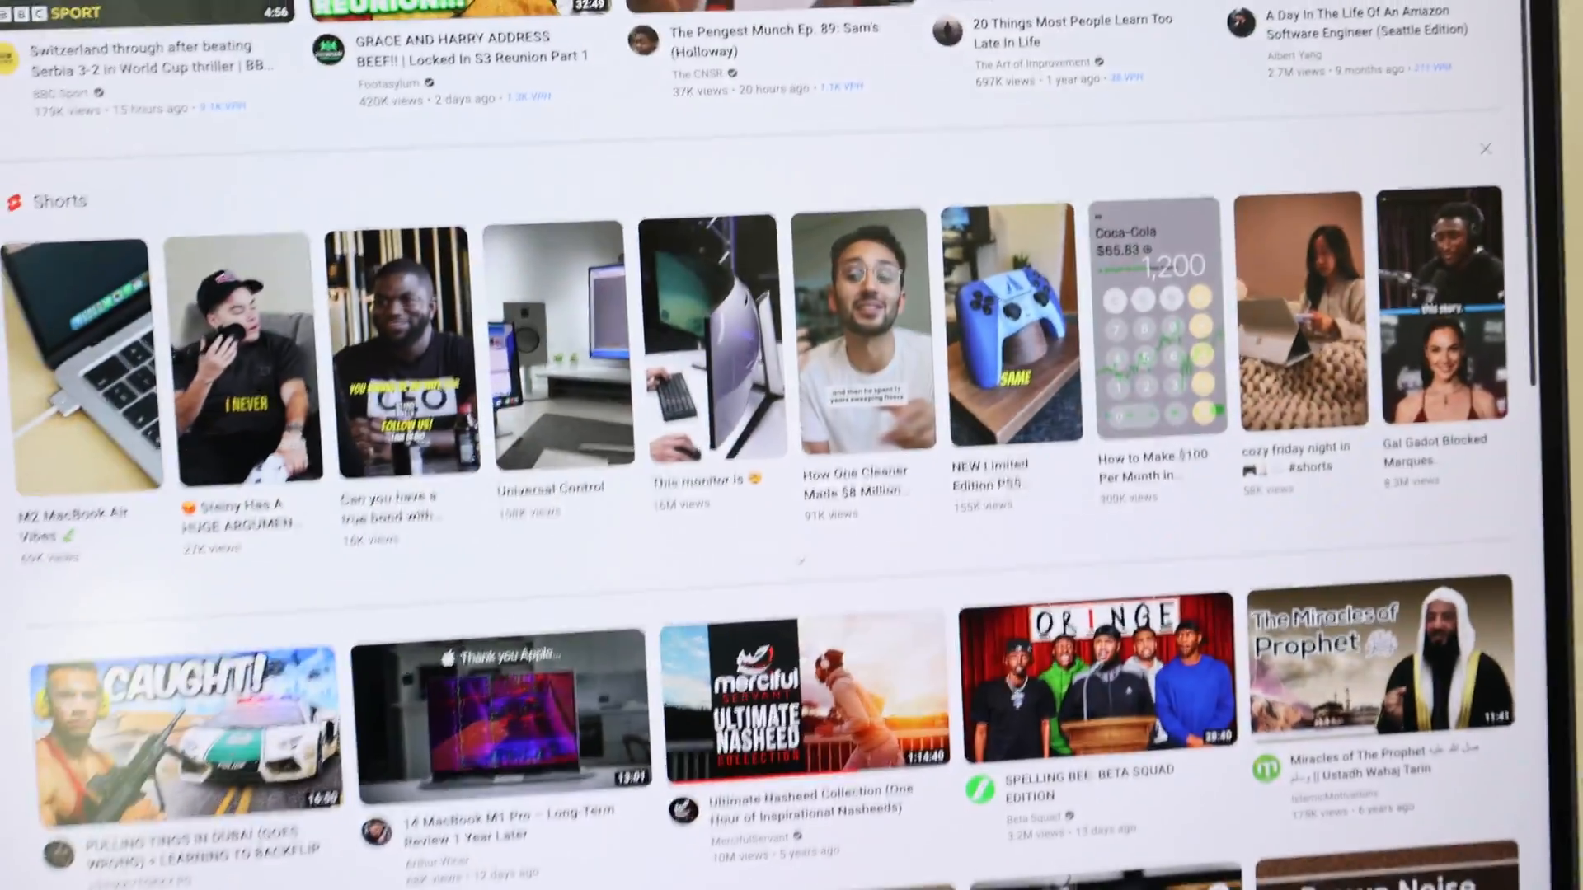